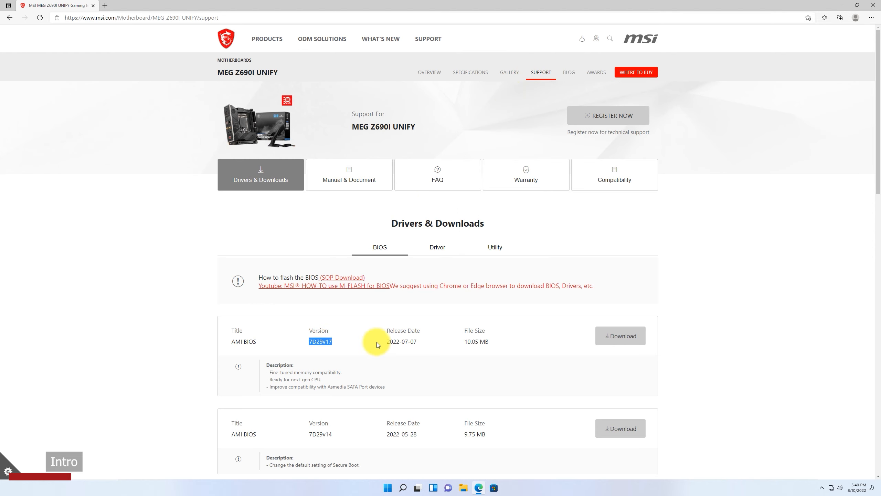
Copy the extracted E7D29IMS.170 BIOS file from its context menu in File Explorer.
right_click(279, 224)
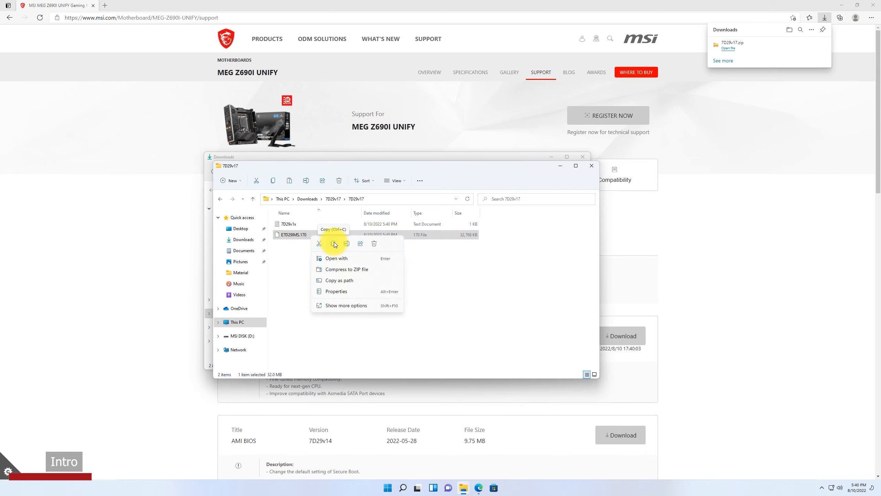
click(333, 243)
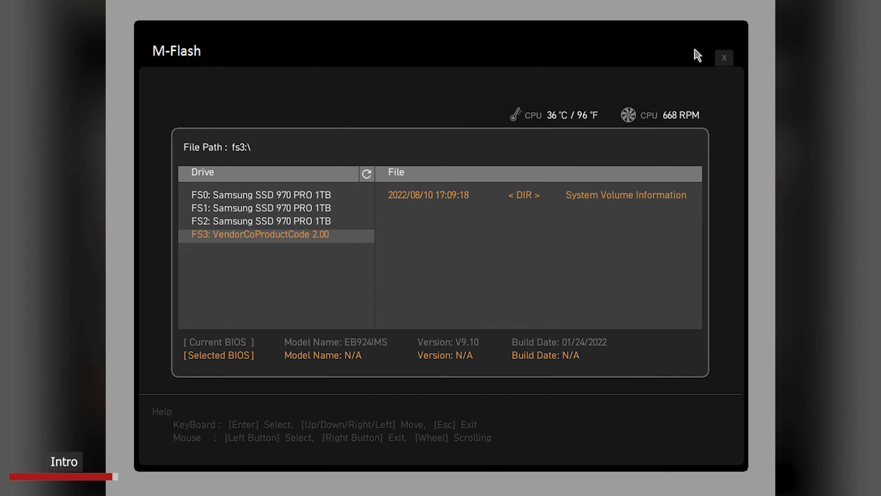
Select USB drive FS3 in M-Flash, whose file pane shows only System Volume Information.
click(724, 58)
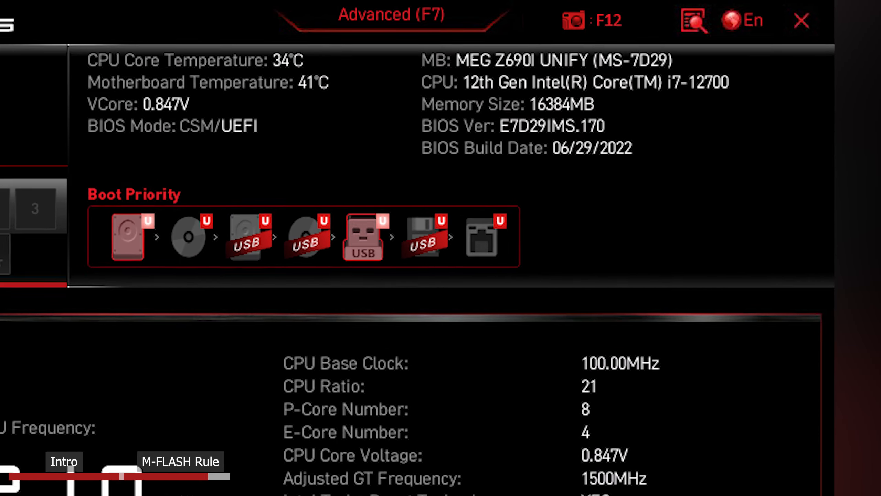